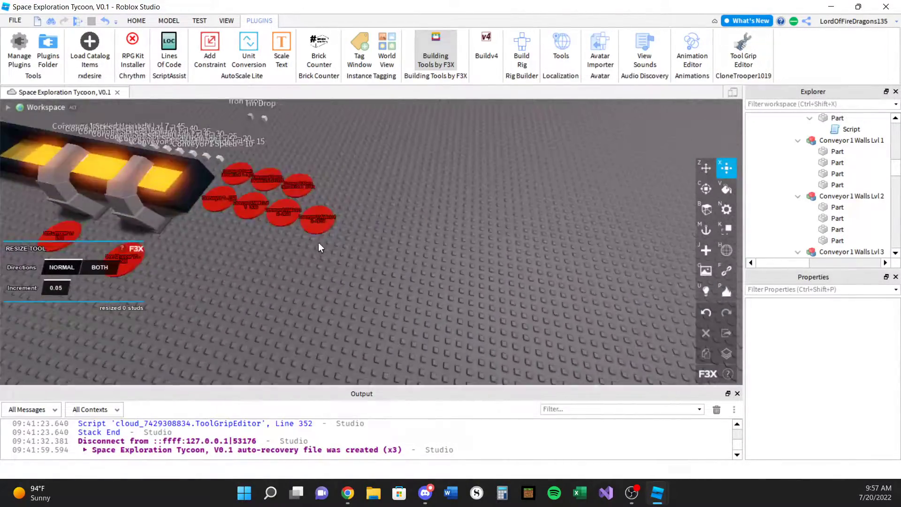
Bring up the Test ribbon over the tycoon place with the conveyor and red buy pads.
{"action": "right_click", "coordinate": [310, 230]}
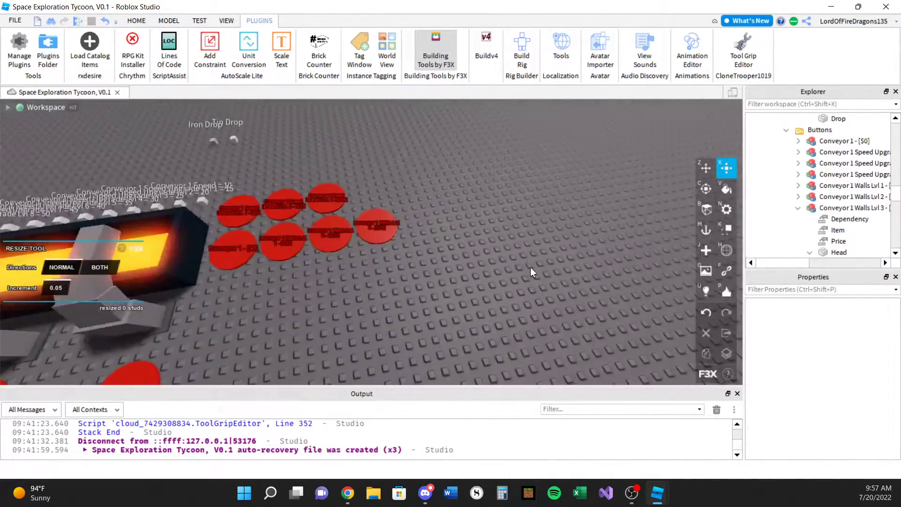
{"action": "left_click", "coordinate": [199, 21]}
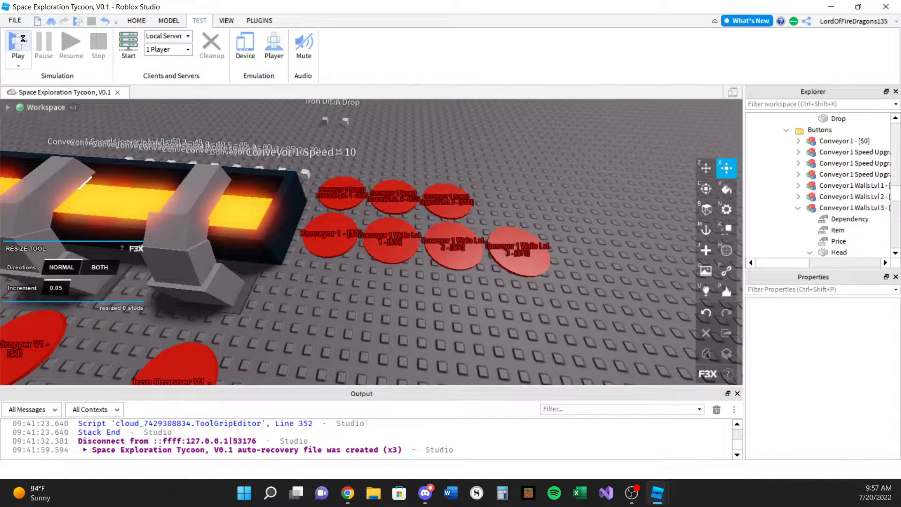
Start a playtest so the avatar spawns by the conveyor with zeroed cash, stone and wood.
{"action": "left_click", "coordinate": [18, 46]}
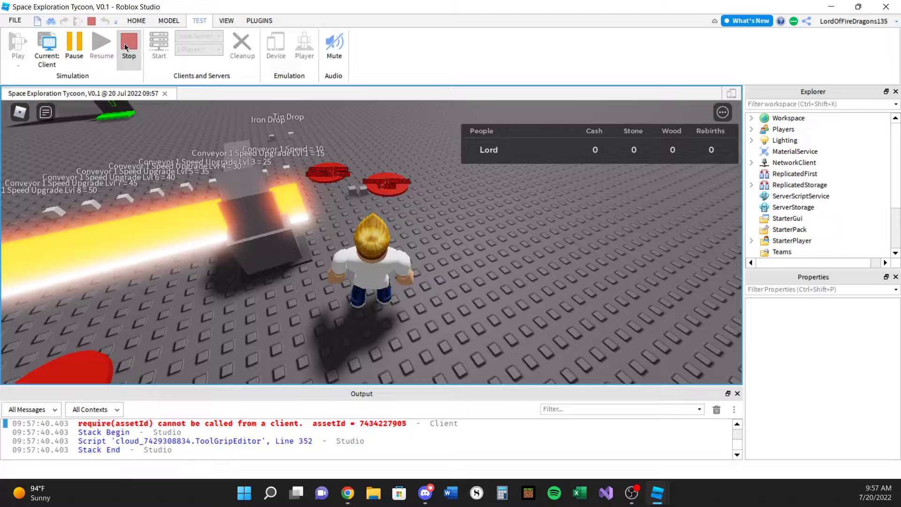
Stop the playtest and fold the Conveyor 1 Speed Upgrade node back in the Explorer.
{"action": "left_click", "coordinate": [129, 45]}
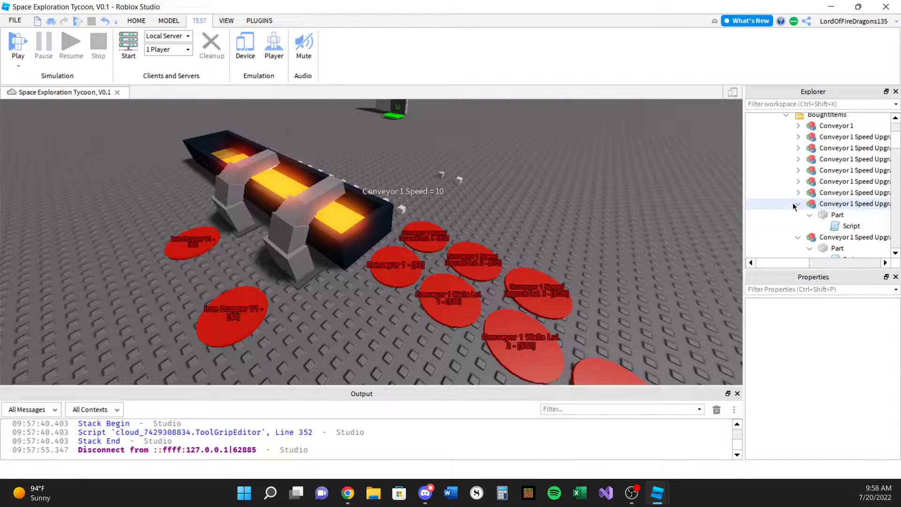
{"action": "left_click", "coordinate": [798, 204]}
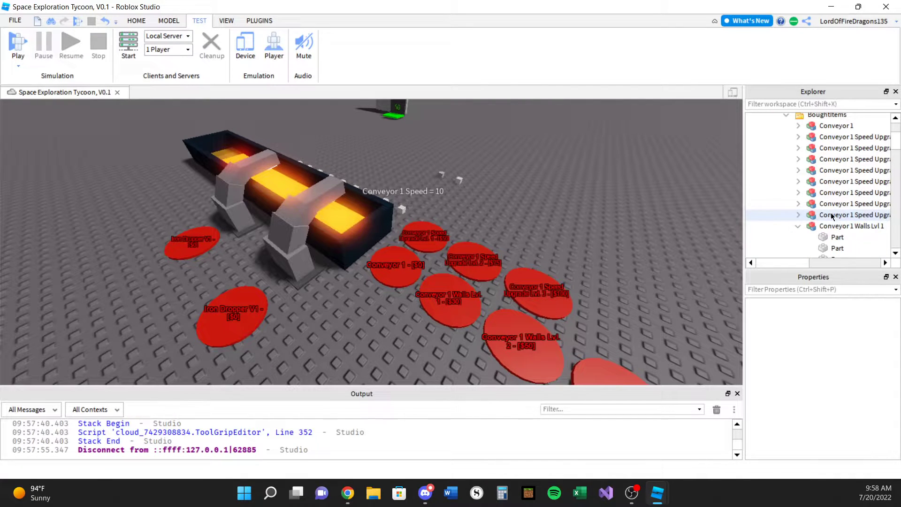
{"action": "left_click", "coordinate": [835, 125]}
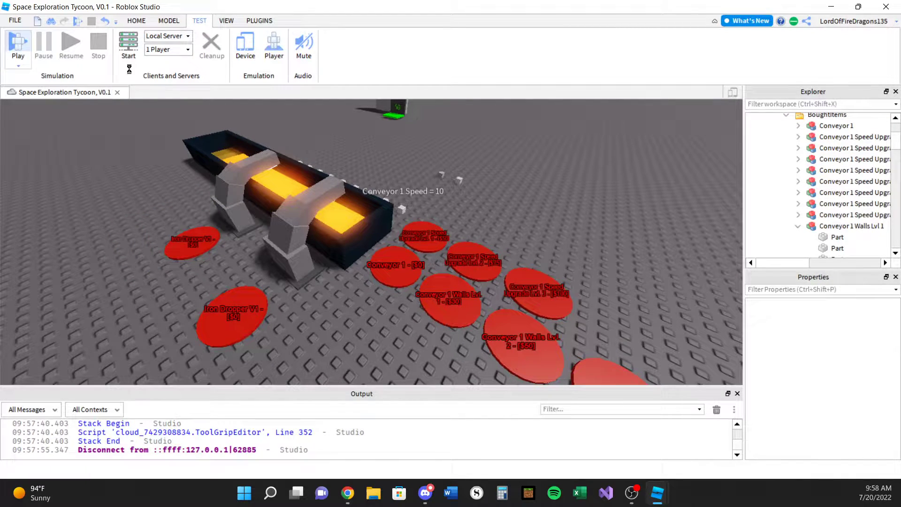
{"action": "left_click", "coordinate": [17, 46]}
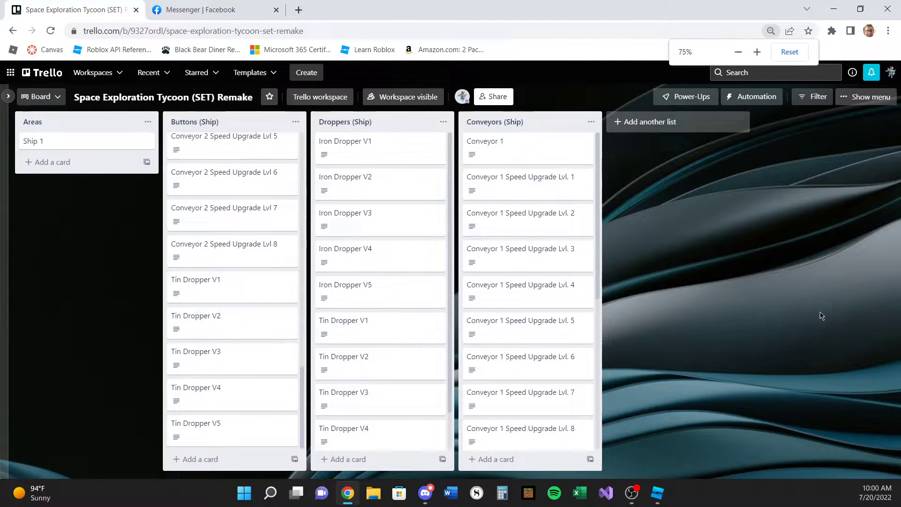
Show the Space Exploration Tycoon Trello board with Conveyor 1 and iron dropper cards visible.
{"action": "left_click", "coordinate": [739, 52]}
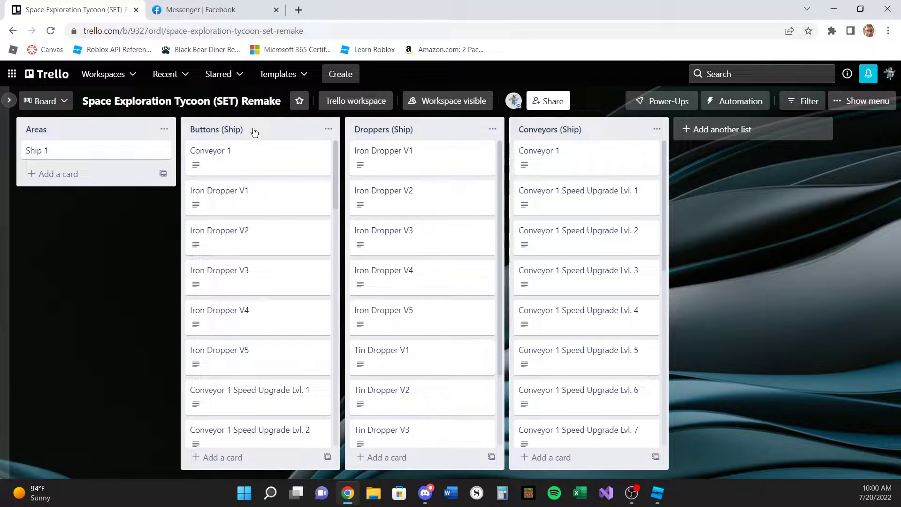
{"action": "mouse_move", "coordinate": [280, 166]}
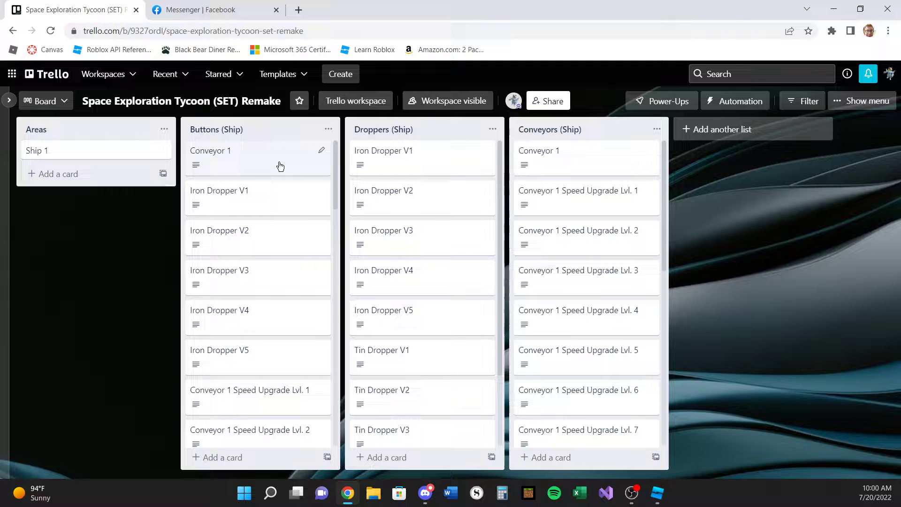
{"action": "left_click", "coordinate": [211, 150]}
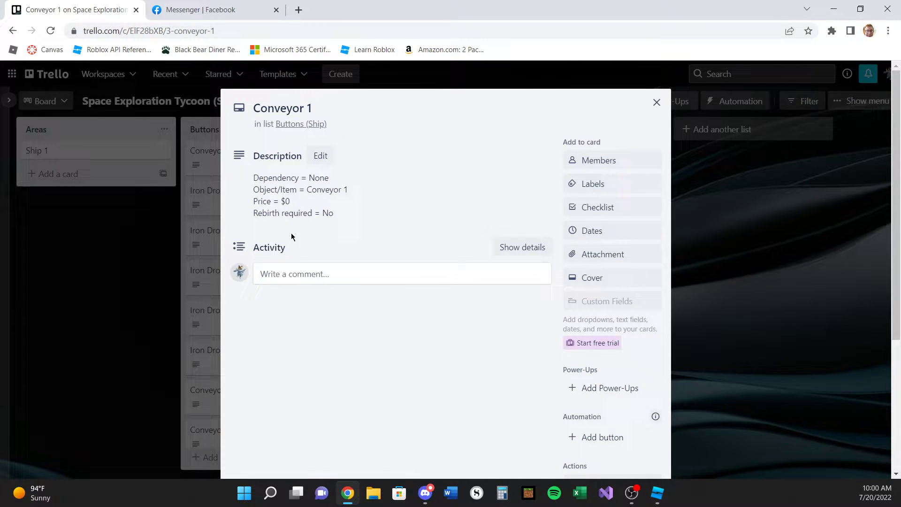
{"action": "mouse_move", "coordinate": [144, 268]}
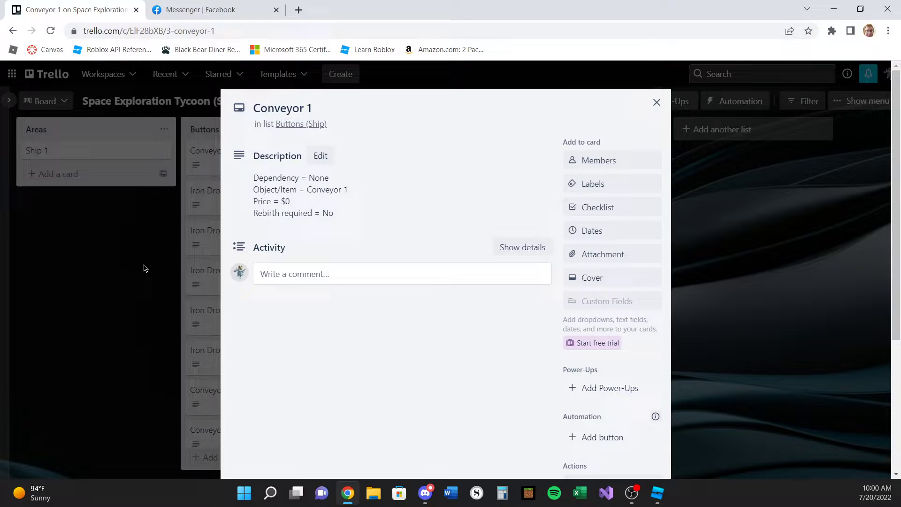
{"action": "left_click", "coordinate": [656, 102]}
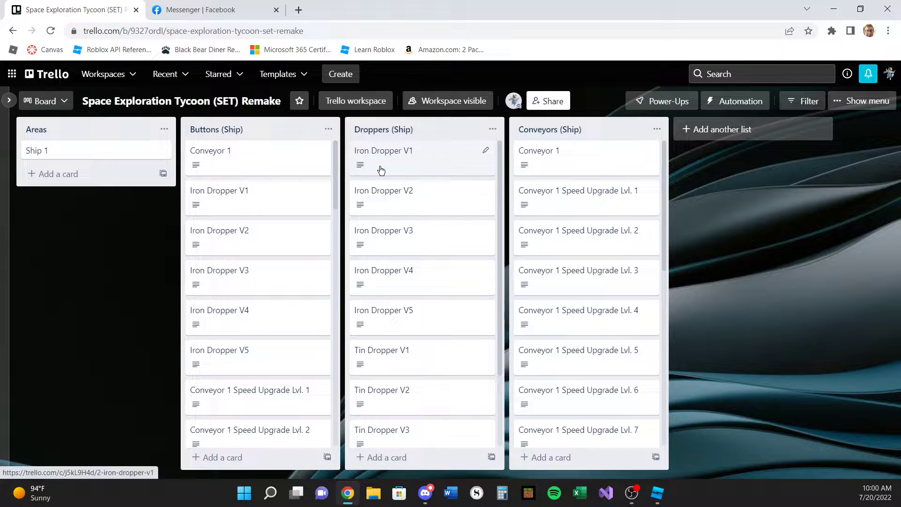
{"action": "left_click", "coordinate": [383, 150]}
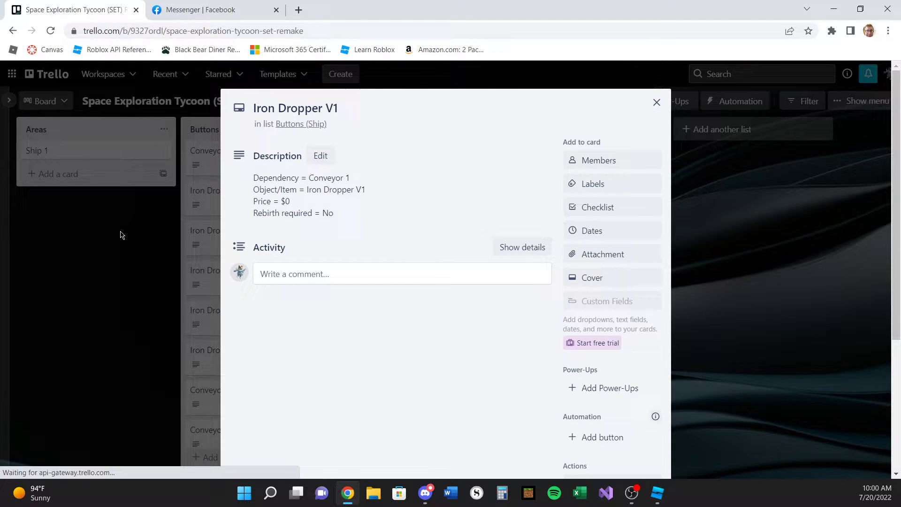
{"action": "left_click", "coordinate": [656, 102]}
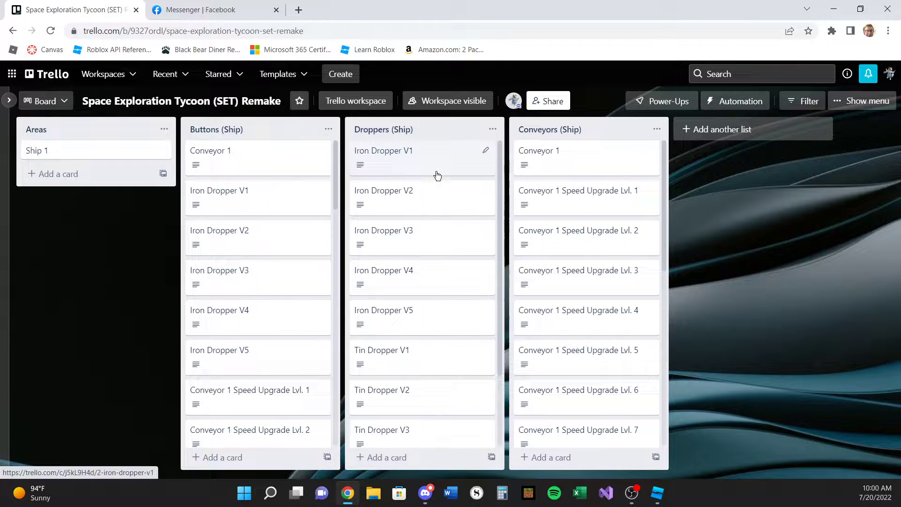
{"action": "left_click", "coordinate": [383, 150]}
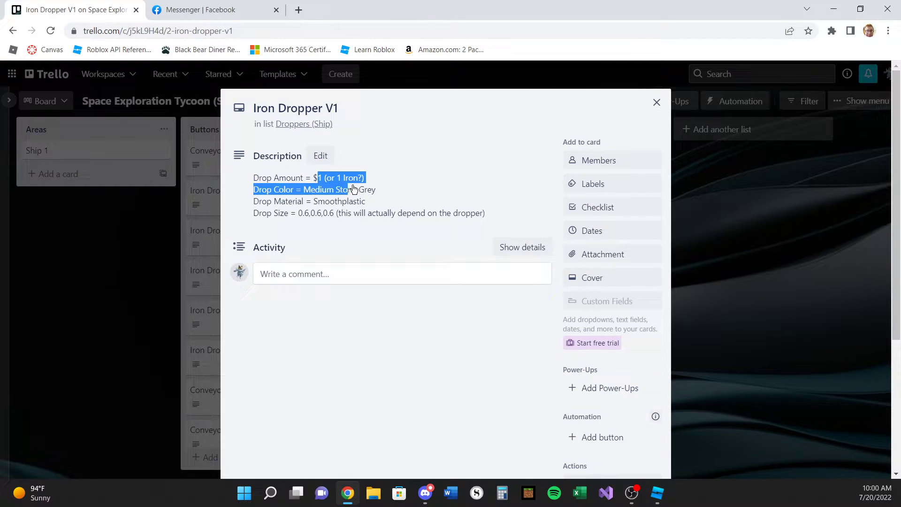
{"action": "left_click", "coordinate": [361, 150]}
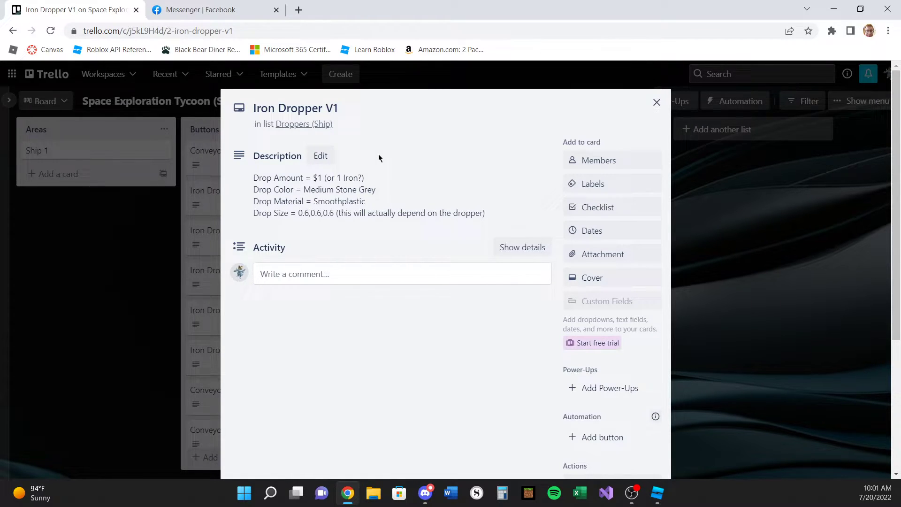
{"action": "mouse_move", "coordinate": [370, 144]}
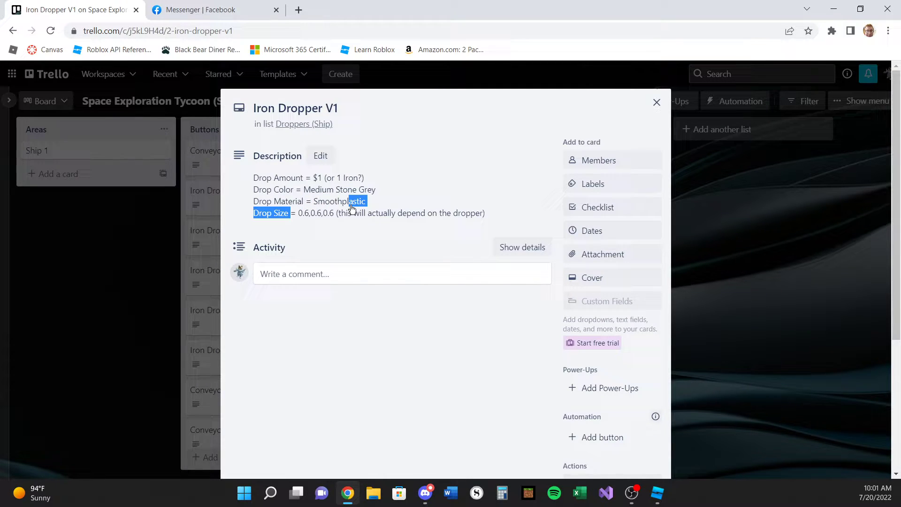
{"action": "left_click", "coordinate": [656, 103]}
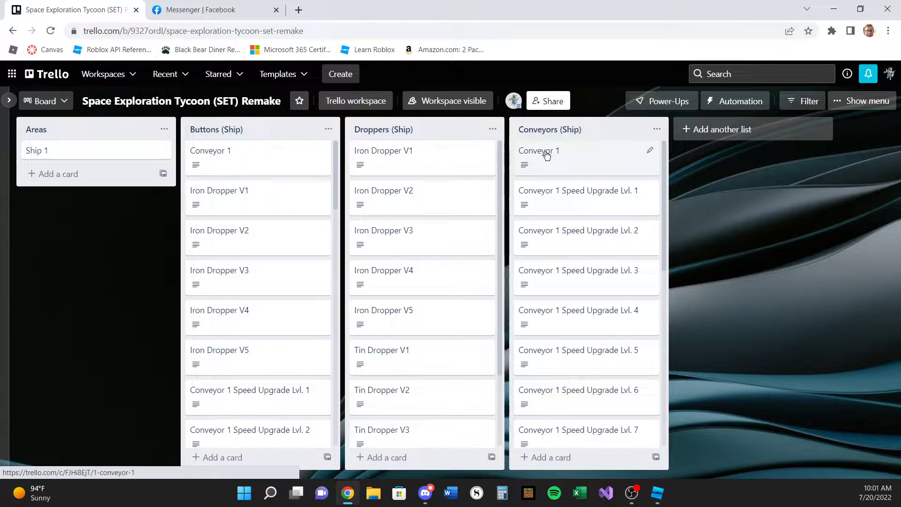
Review the Conveyor 1 Trello card, then return to the running playtest with cash at 4.
{"action": "left_click", "coordinate": [538, 150]}
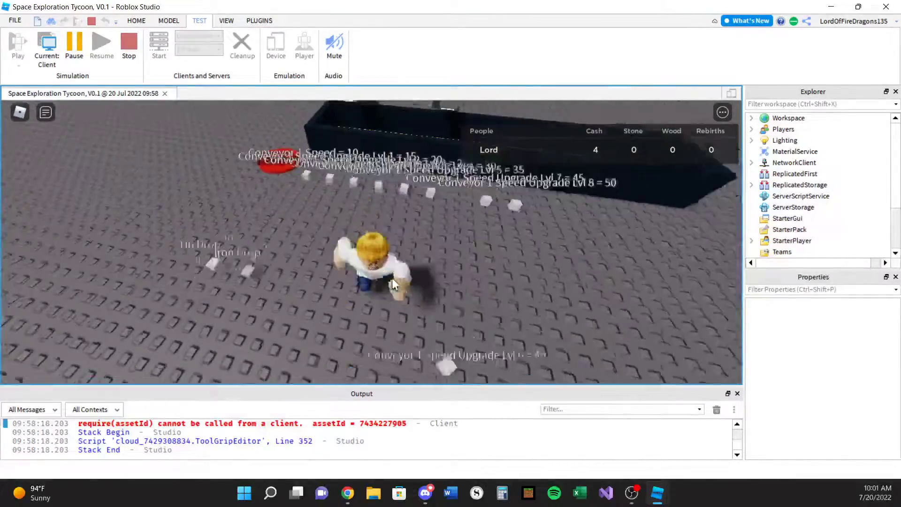
{"action": "left_click", "coordinate": [129, 46]}
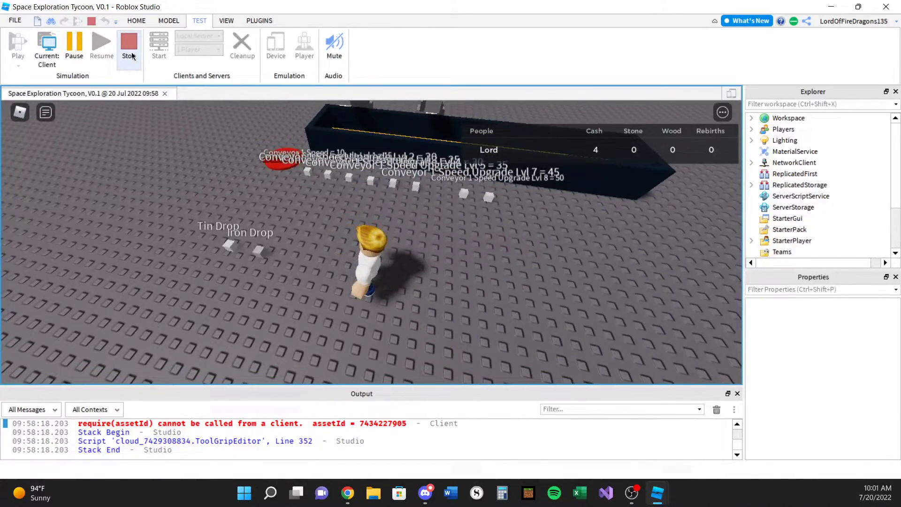